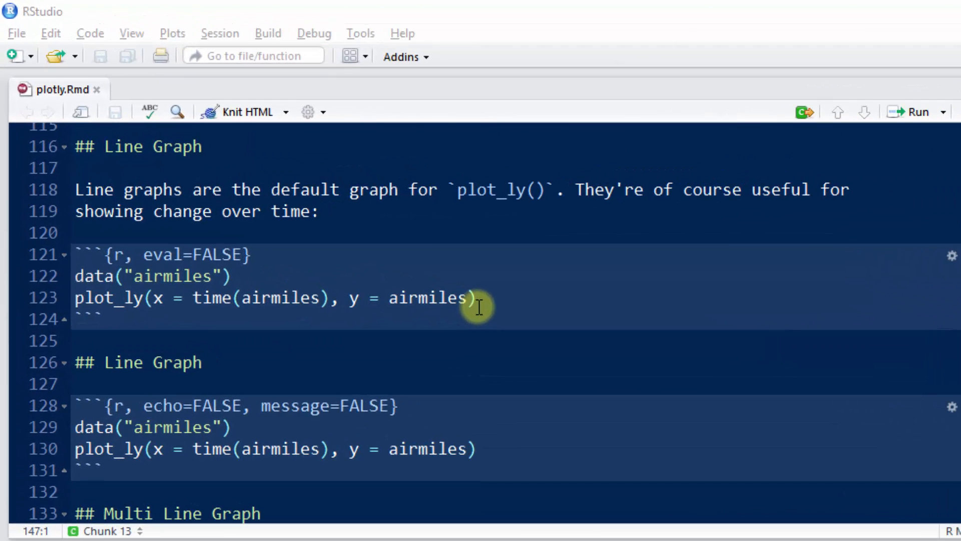
Load airmiles in the console and print its values and time(airmiles) years 1937–1960
click(252, 253)
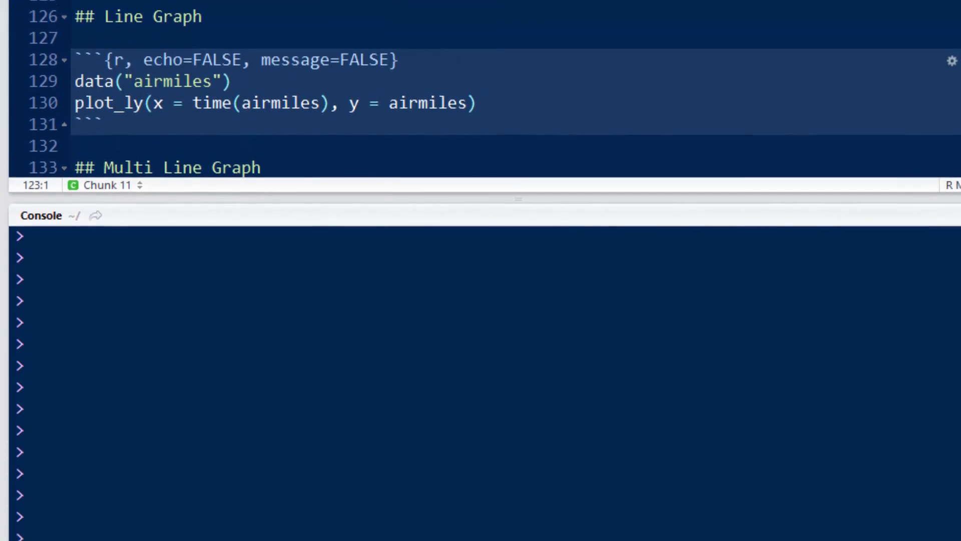
text(a)
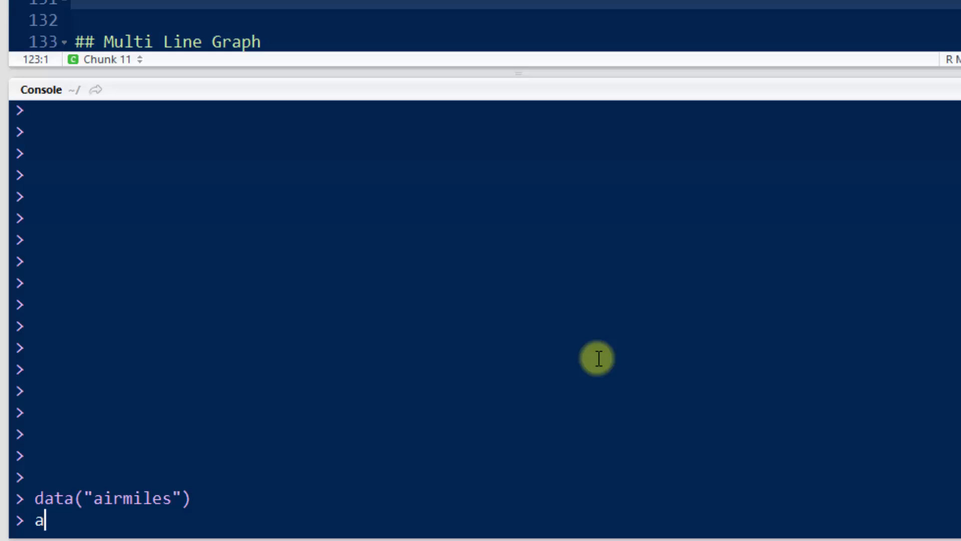
text(irmiles)
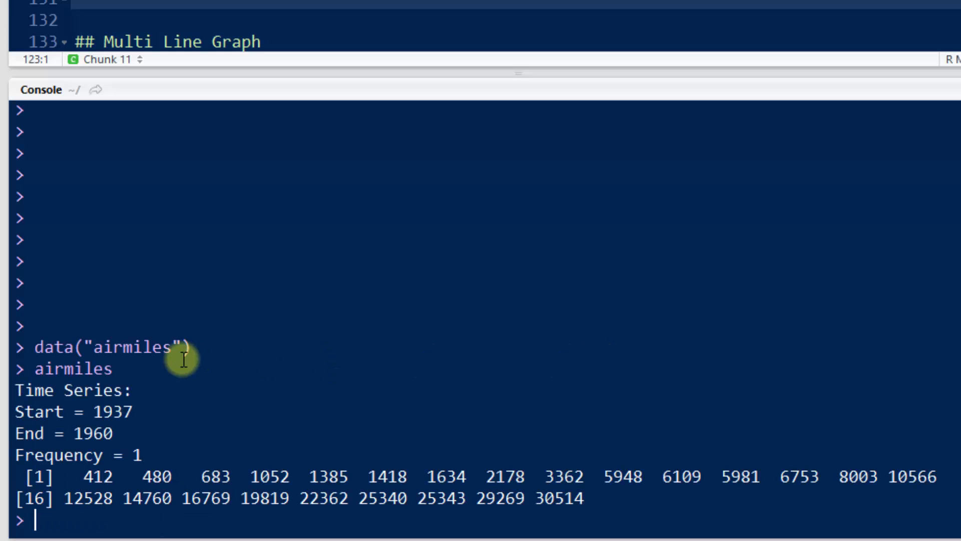
mouse_move(203, 491)
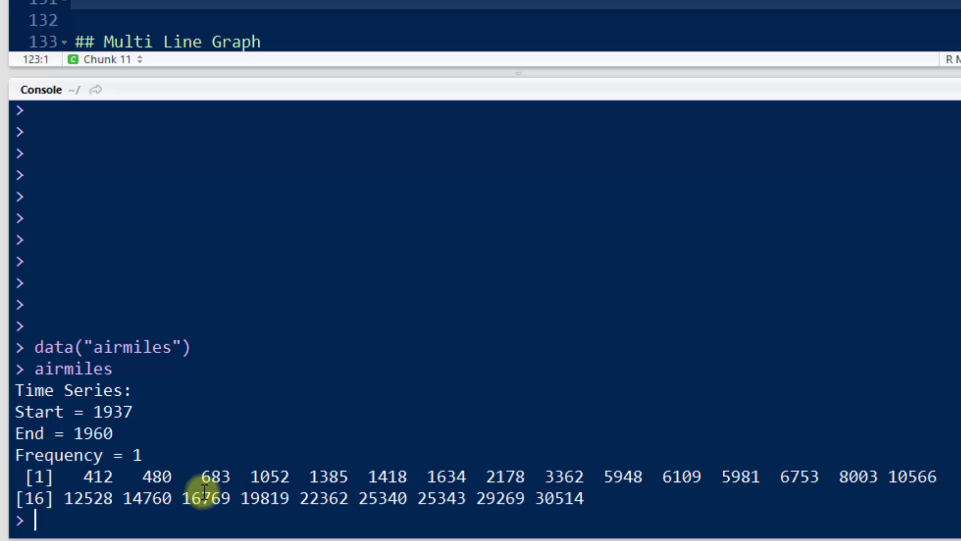
mouse_move(263, 373)
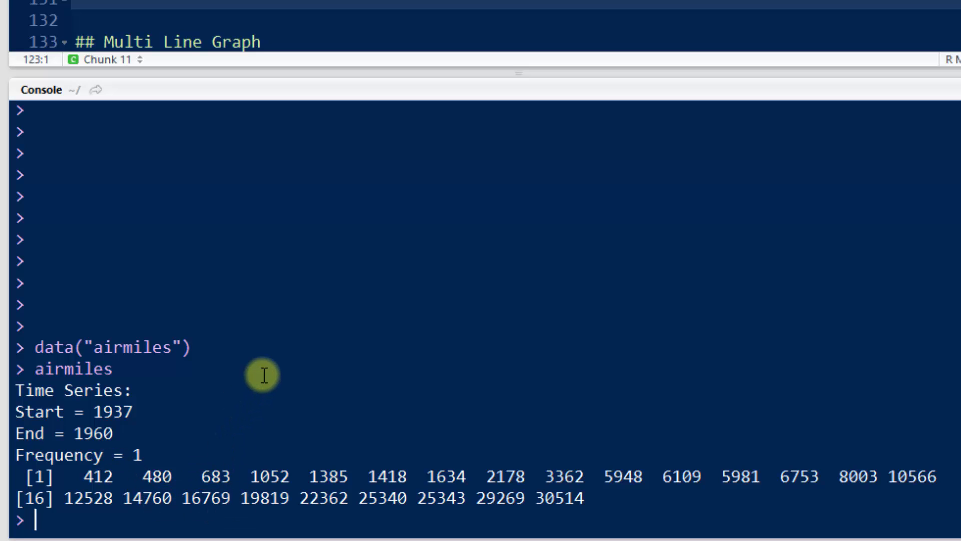
text(time(airmiles)
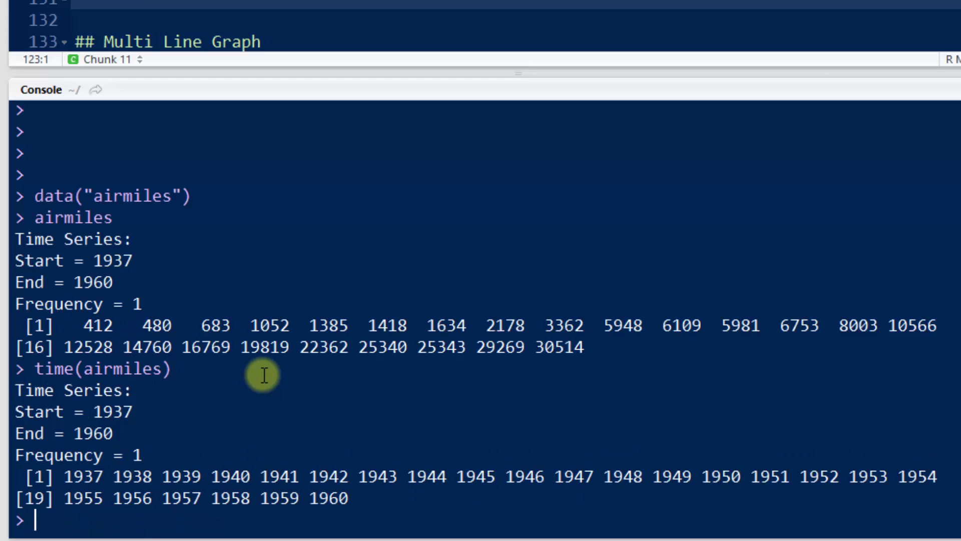
mouse_move(147, 454)
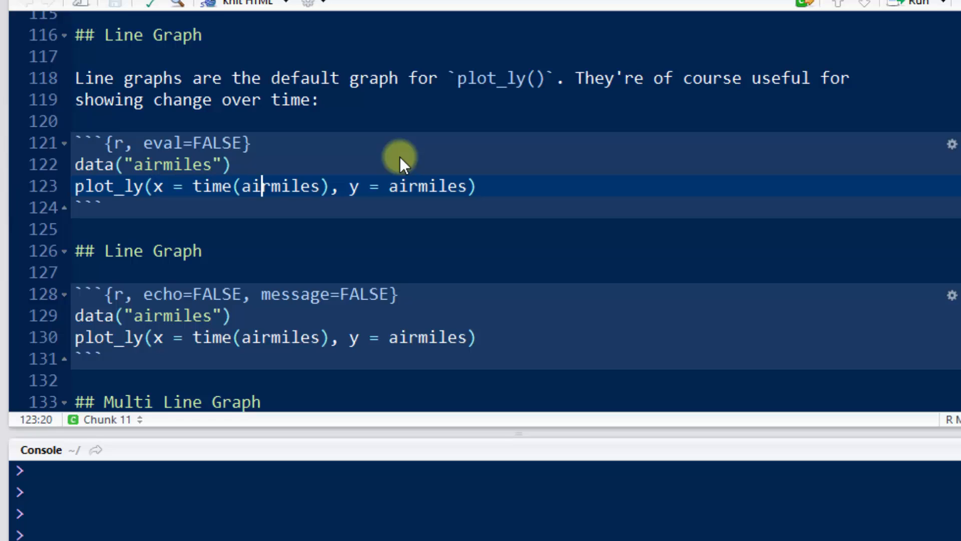
Run the plot_ly line plotting airmiles against time(airmiles) and inspect yearly values like 8003 in 1950
click(453, 186)
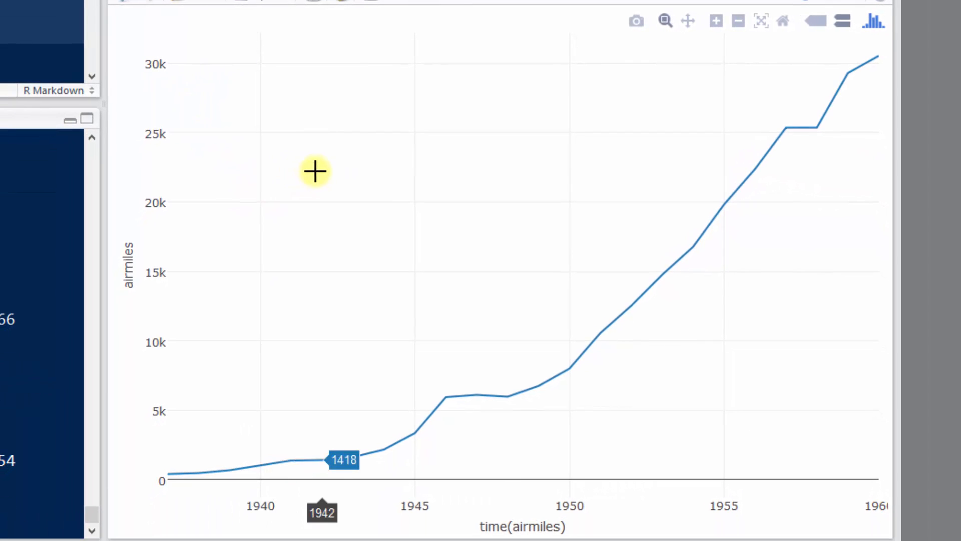
mouse_move(580, 184)
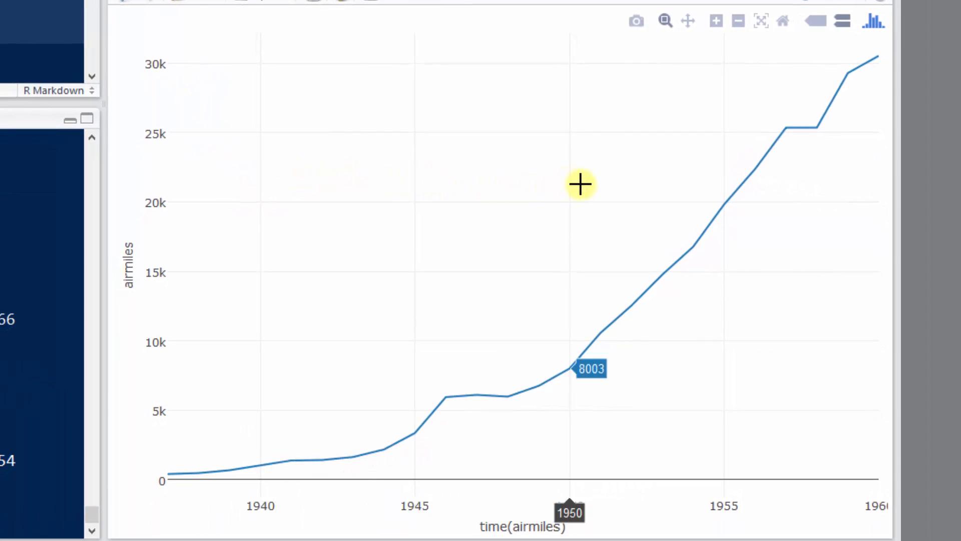
mouse_move(473, 195)
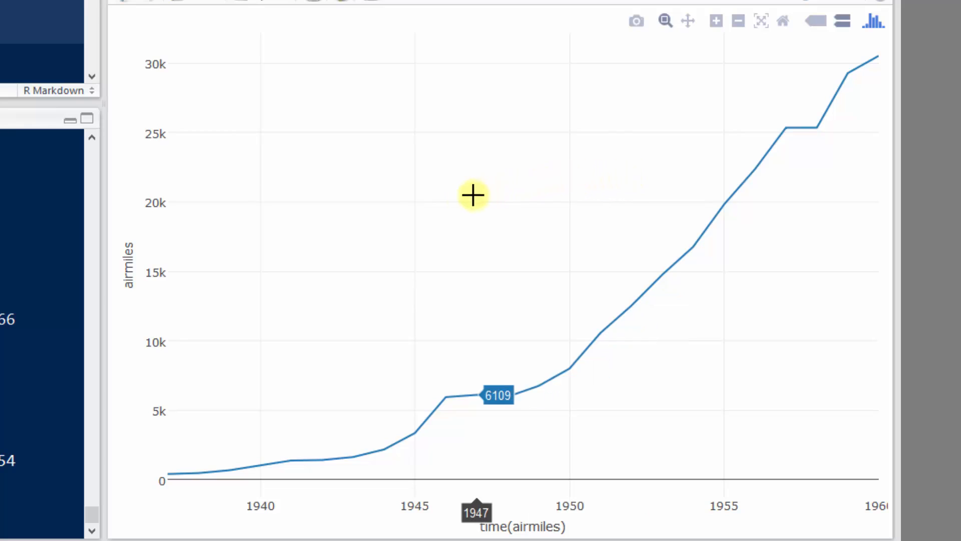
mouse_move(305, 269)
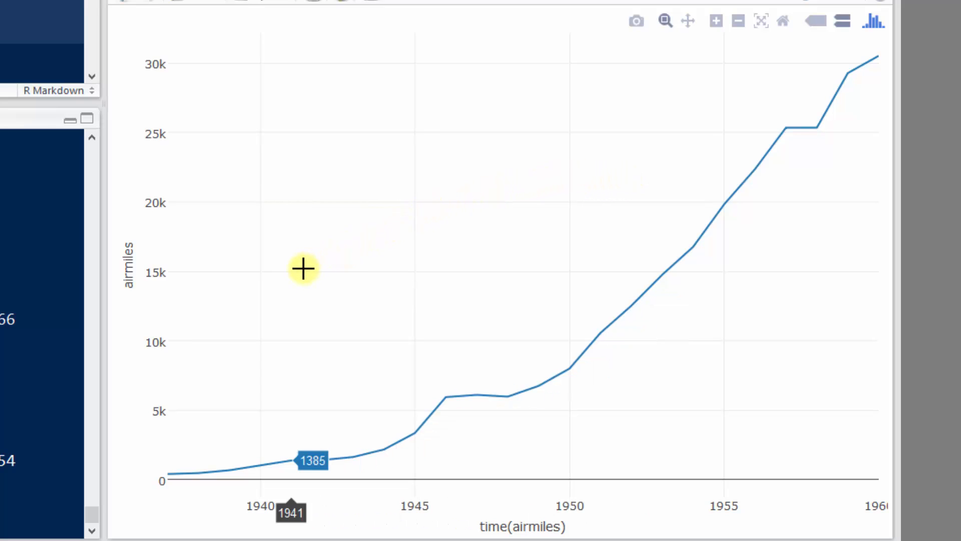
mouse_move(632, 266)
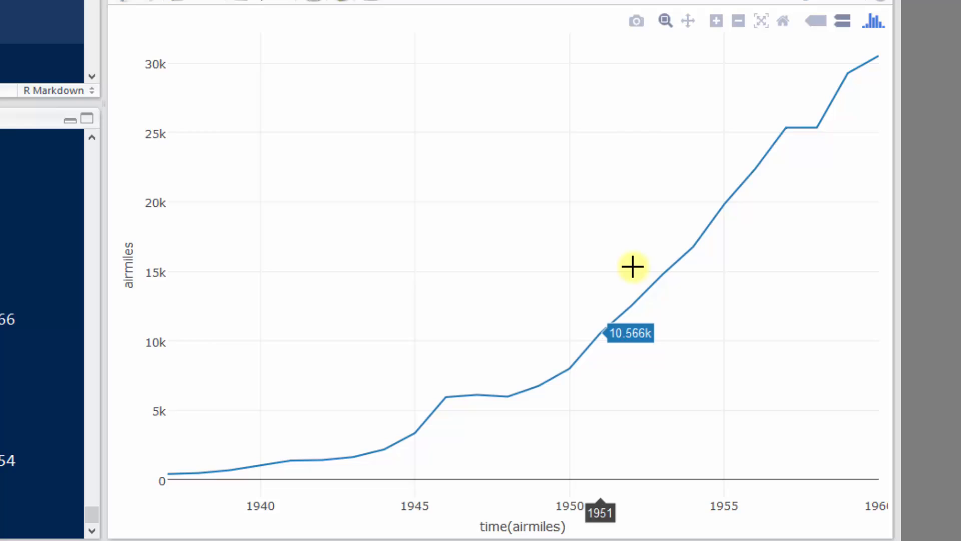
mouse_move(719, 90)
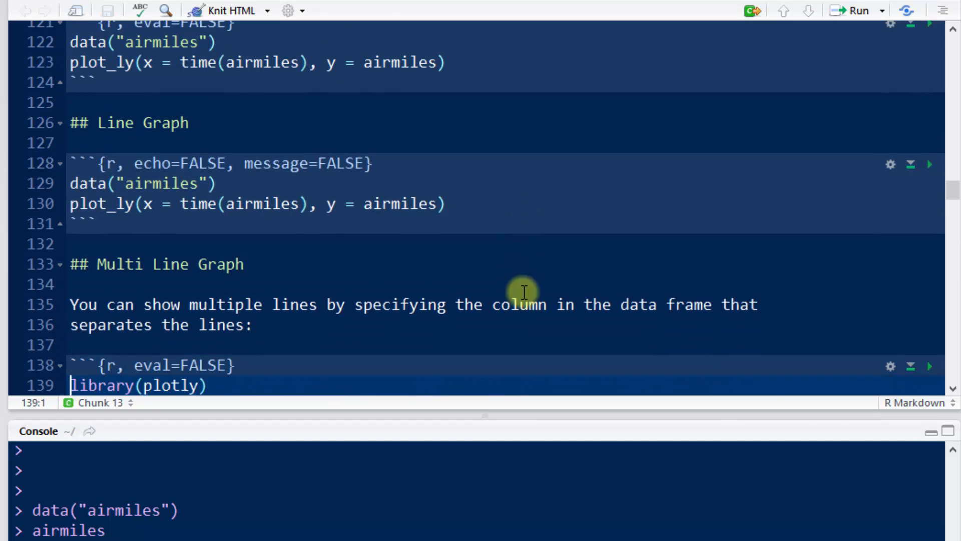
Load tidyr, dplyr and EuStockMarkets, then preview head(EuStockMarkets)
scroll(down, 3)
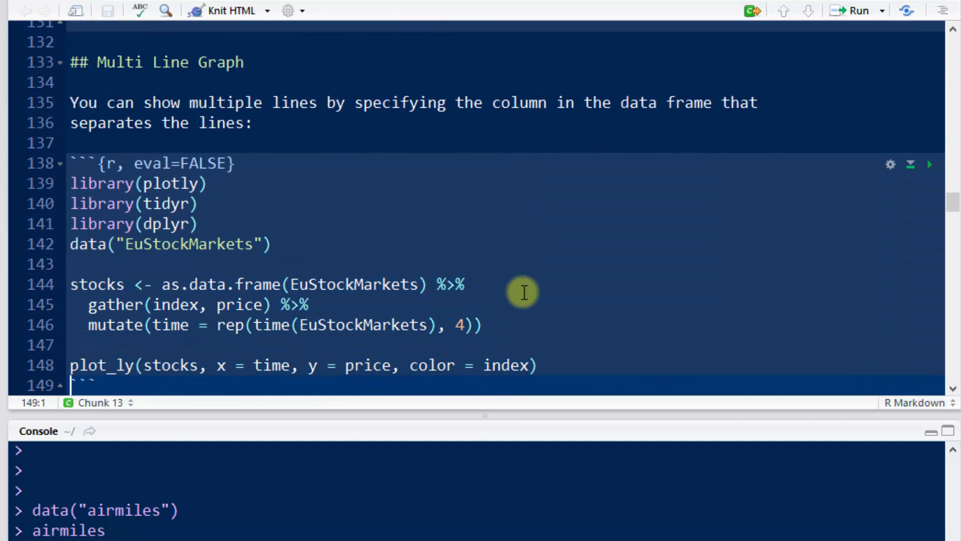
mouse_move(389, 235)
text(Eu)
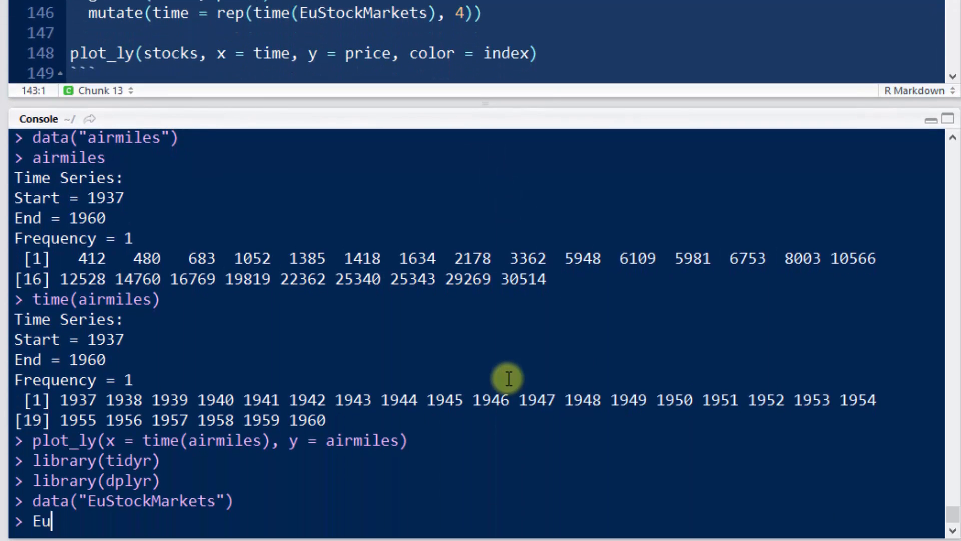
text(head)
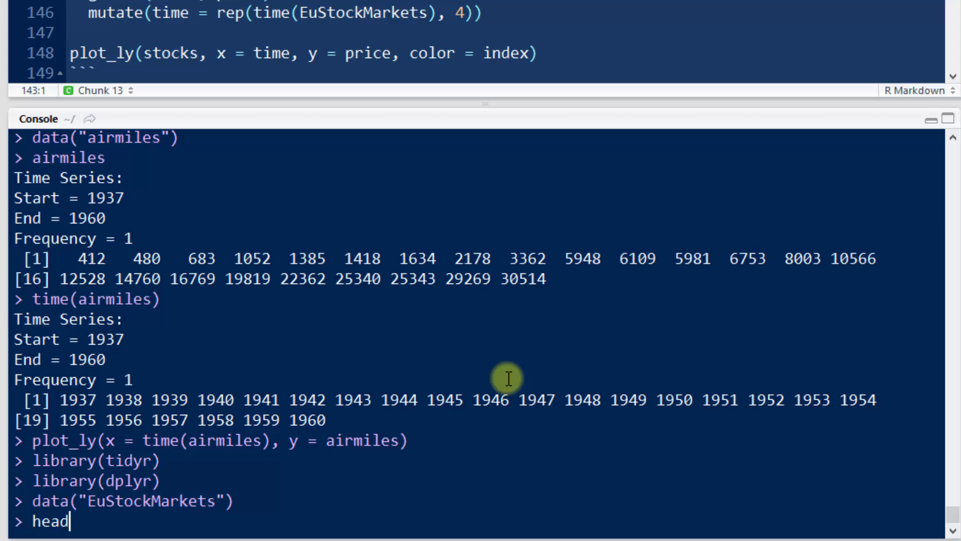
text((EuStockMarkets)
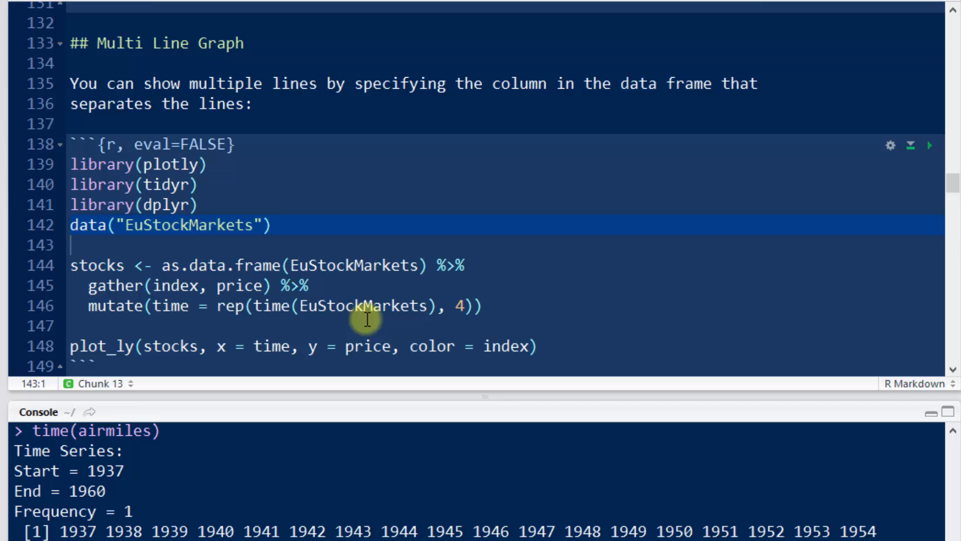
mouse_move(381, 272)
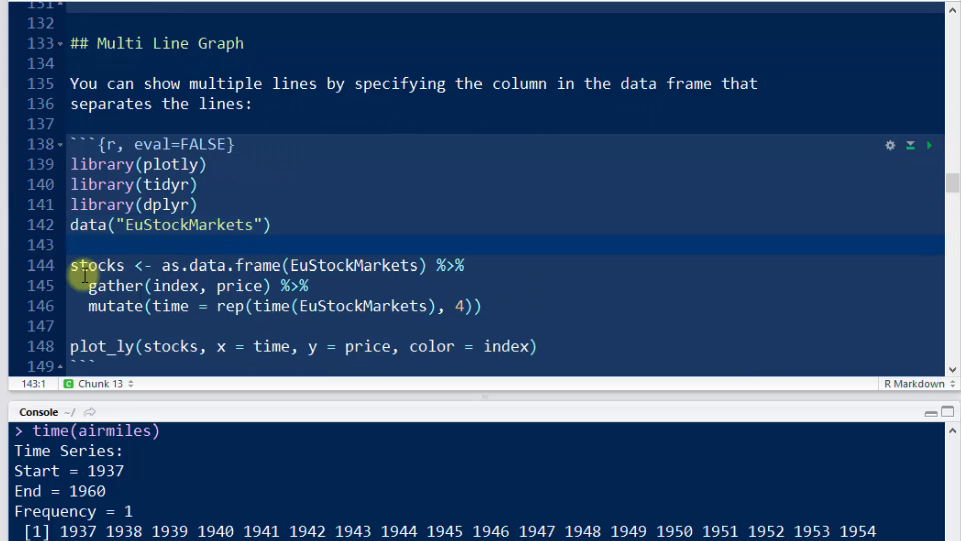
Gather EuStockMarkets into stocks with index and price, checking is.data.frame(EuStockMarkets) returns FALSE
click(466, 264)
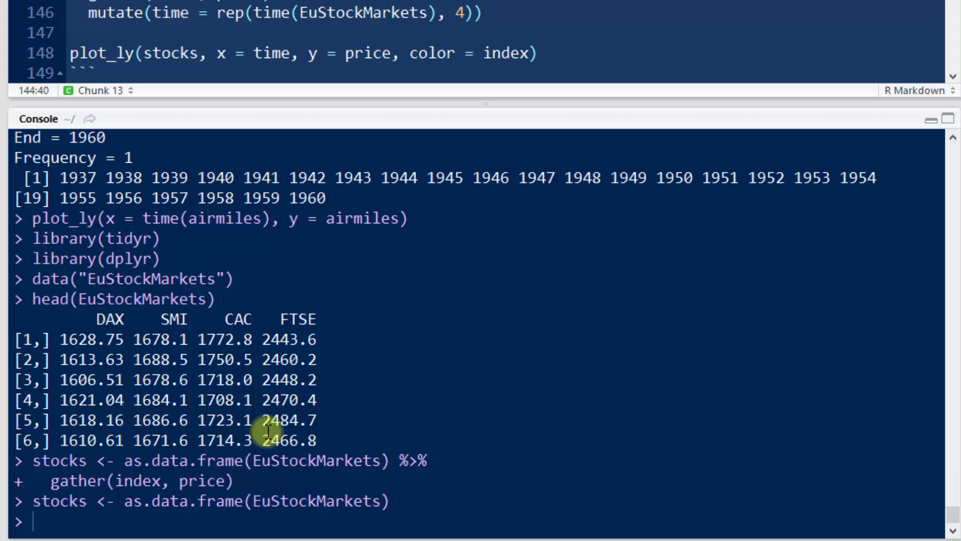
text(head(s)
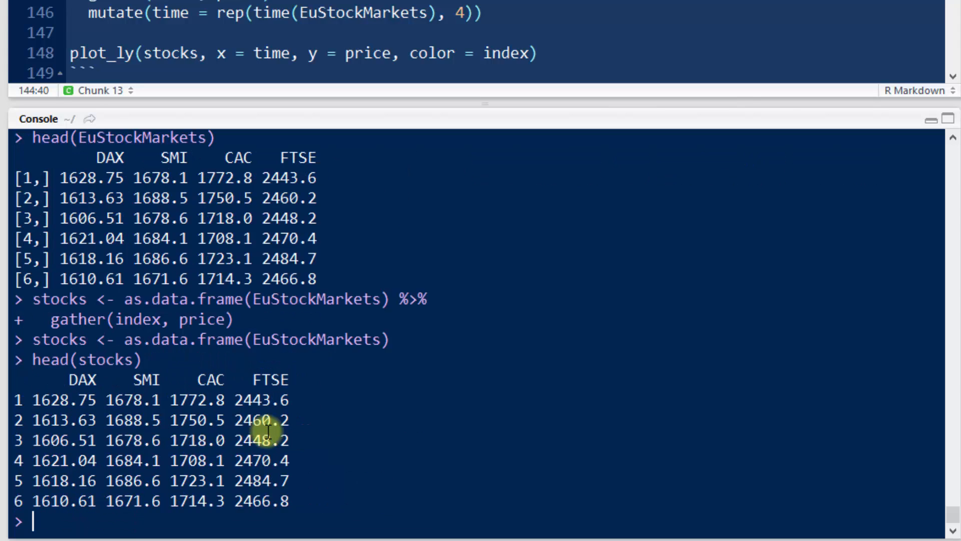
mouse_move(163, 299)
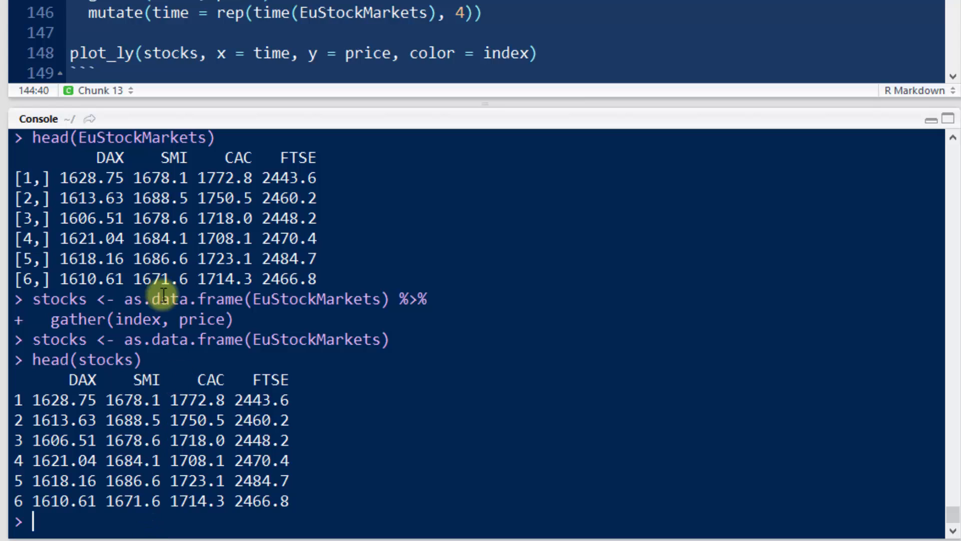
mouse_move(277, 165)
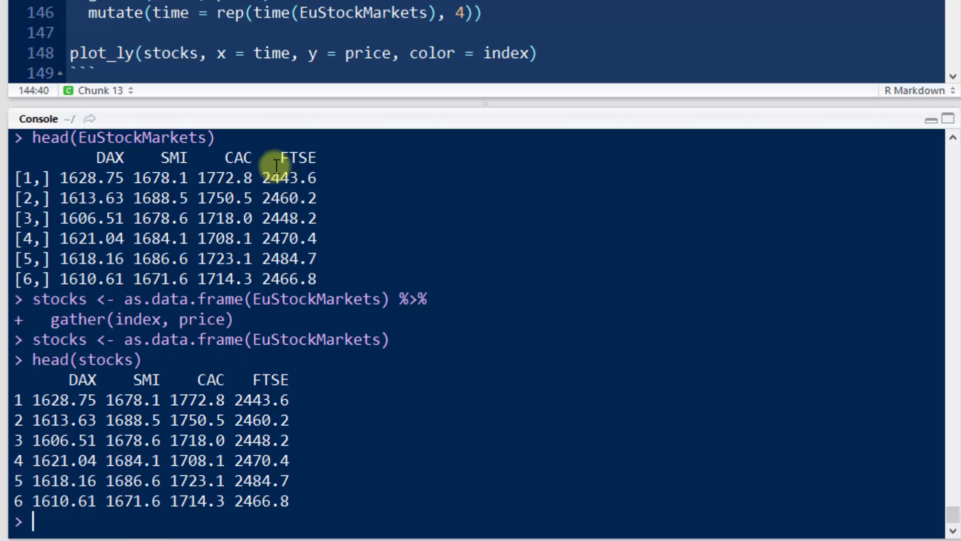
text(is.)
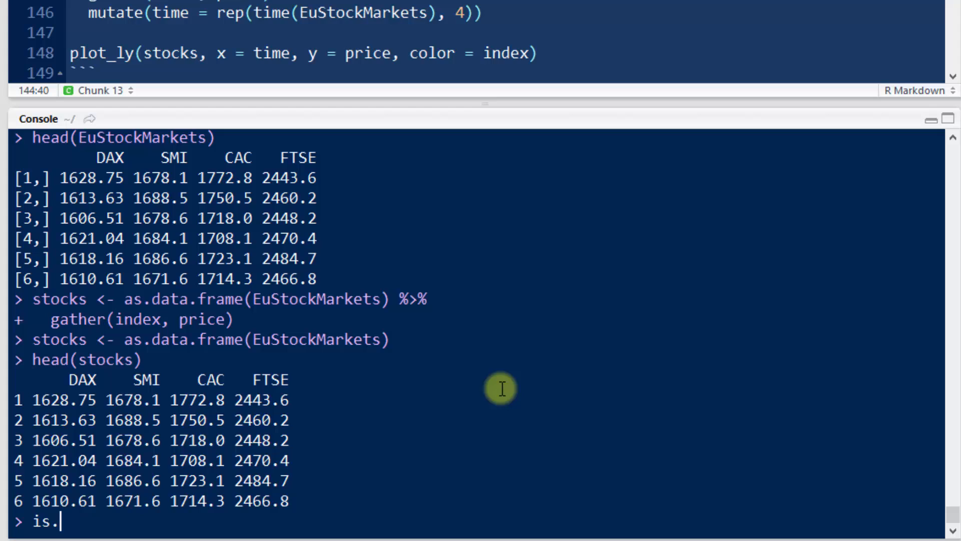
text(data.frame()
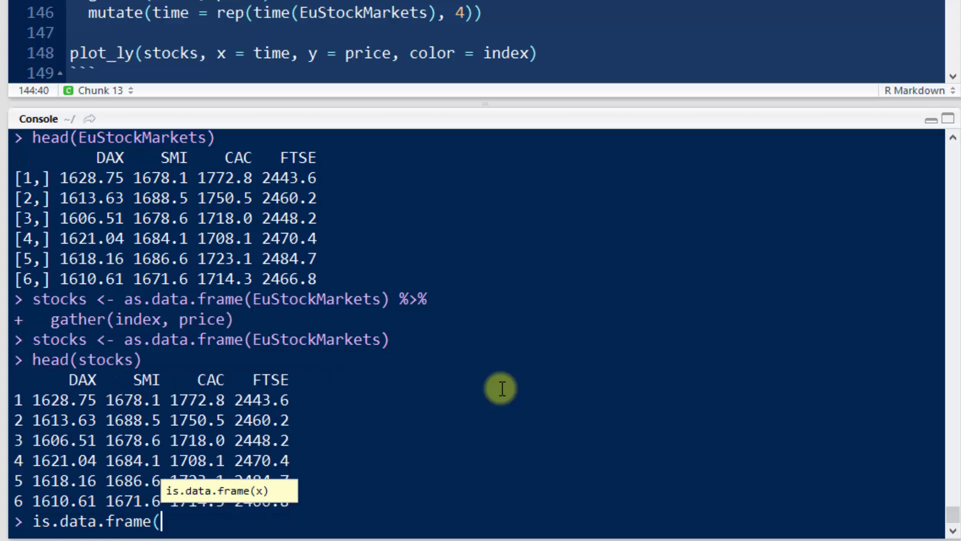
text(E)
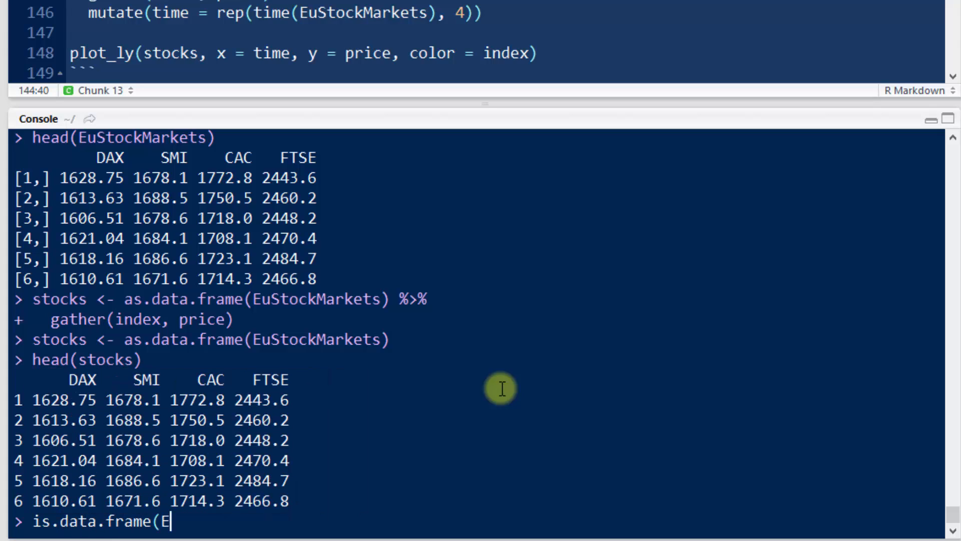
text(uStockMarkets)
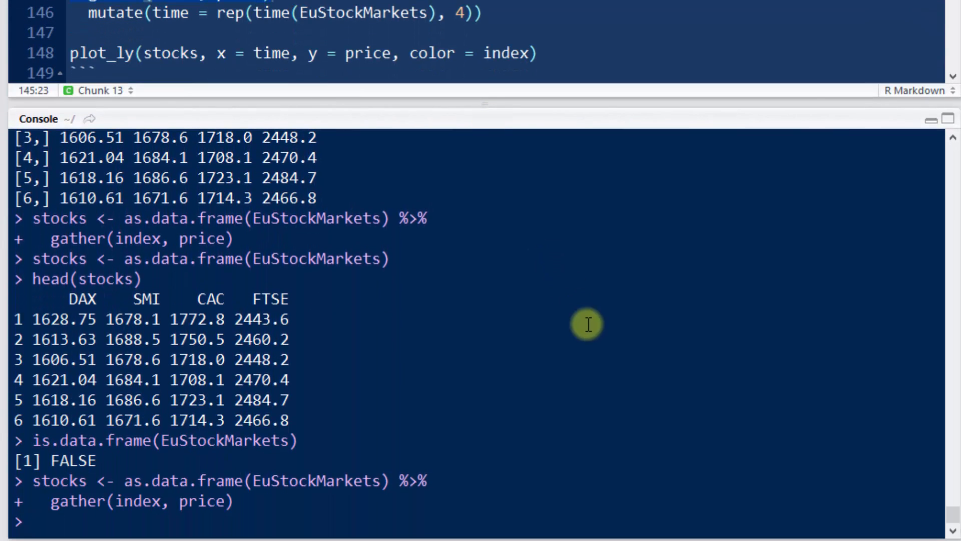
Add time = rep(time(EuStockMarkets), 4) to stocks and confirm with head(stocks)
text(head(stocks)
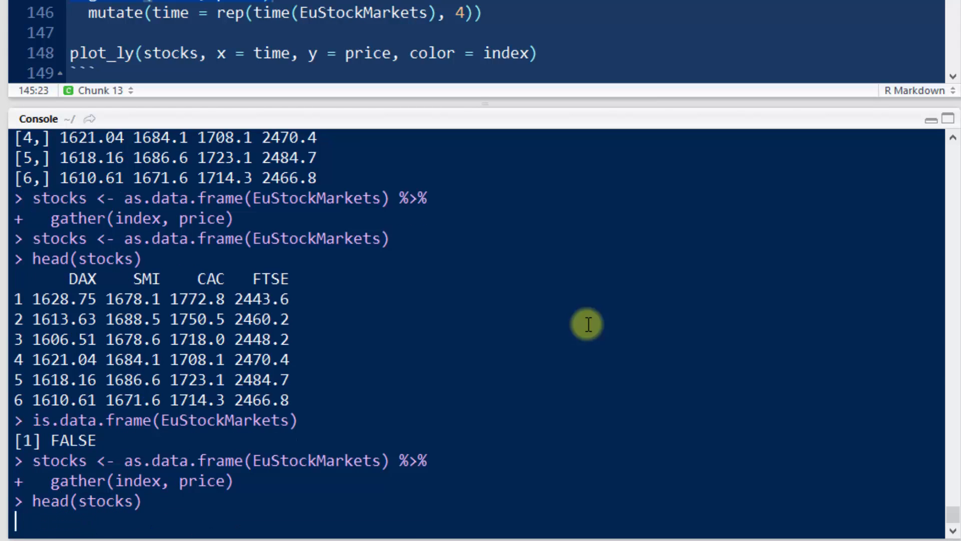
key(Return)
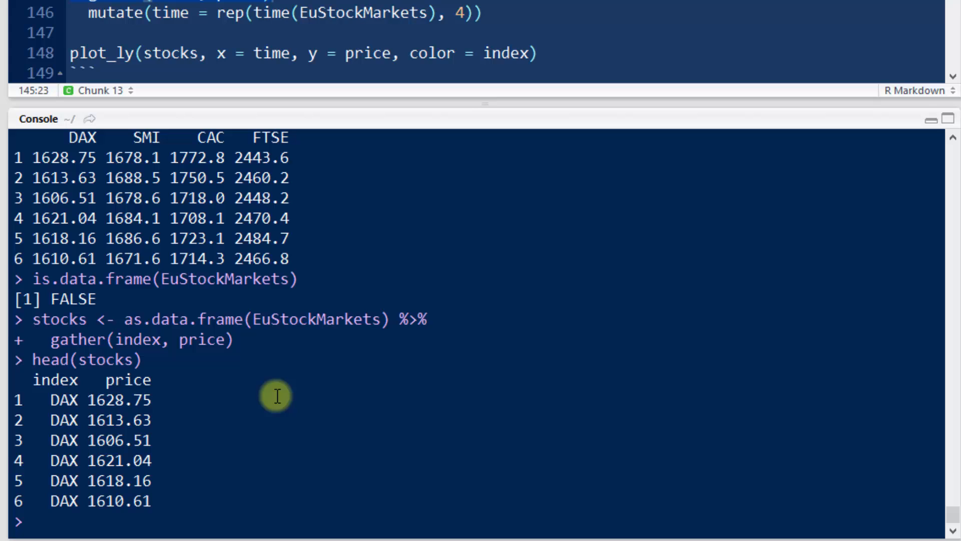
mouse_move(262, 381)
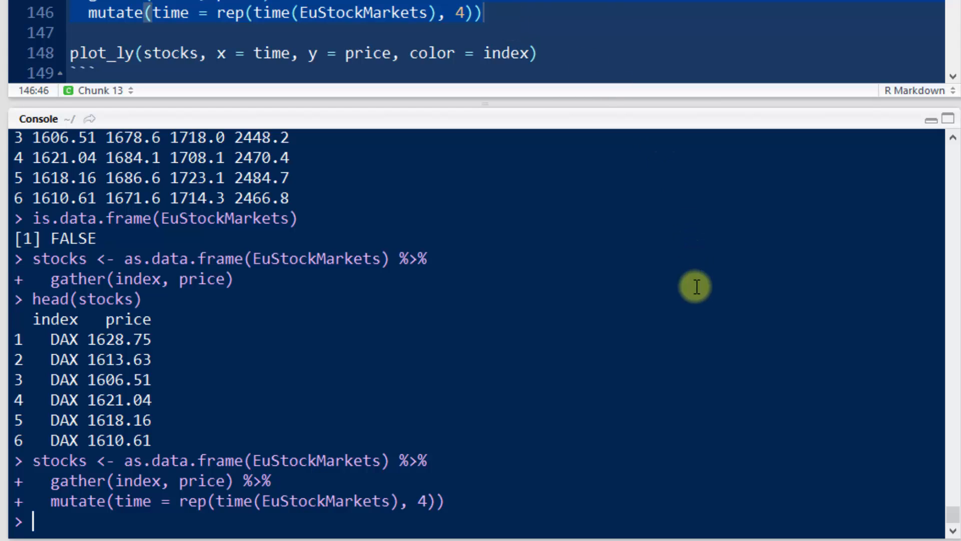
text(head(stocks)
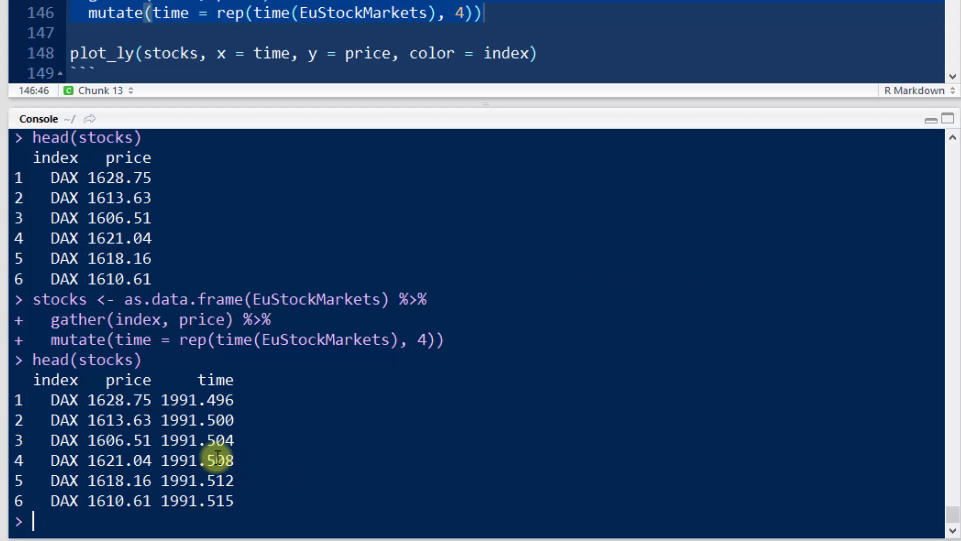
mouse_move(312, 408)
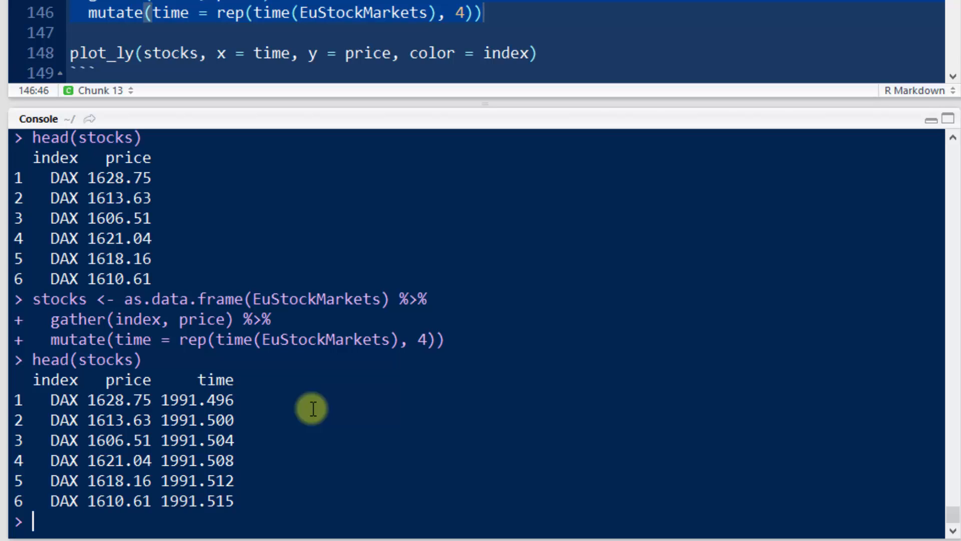
mouse_move(239, 280)
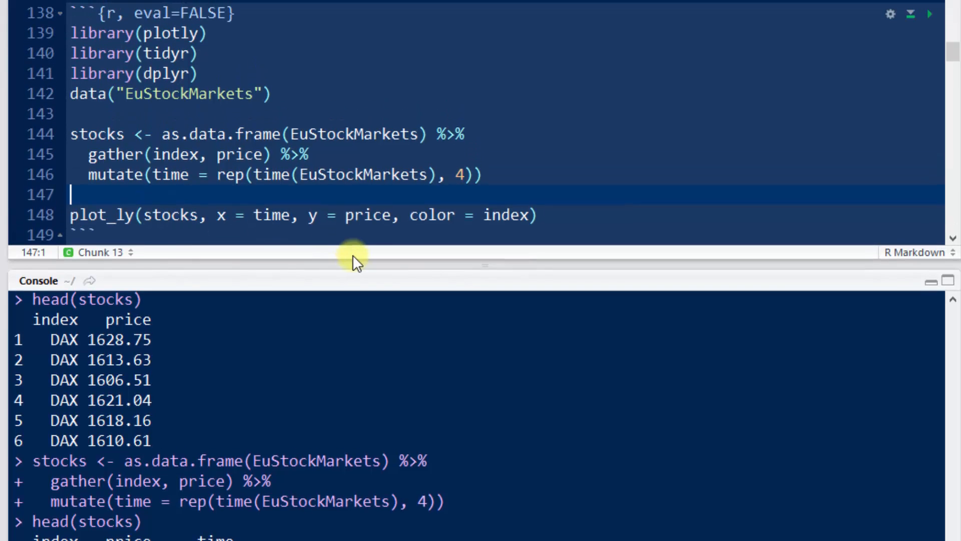
Run plot_ly(stocks, x = time, y = price, color = index) to draw DAX, SMI, CAC and FTSE lines, 1992–1998
click(244, 214)
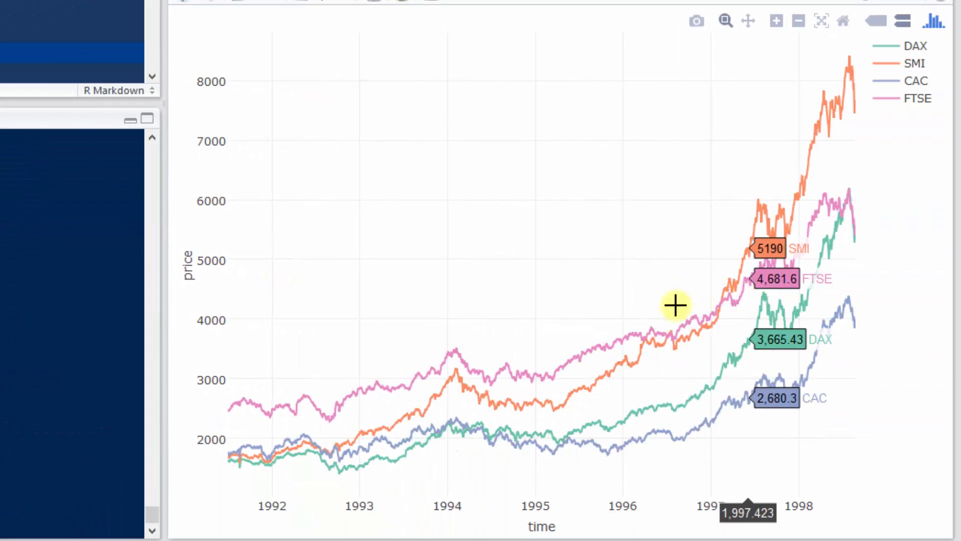
mouse_move(832, 339)
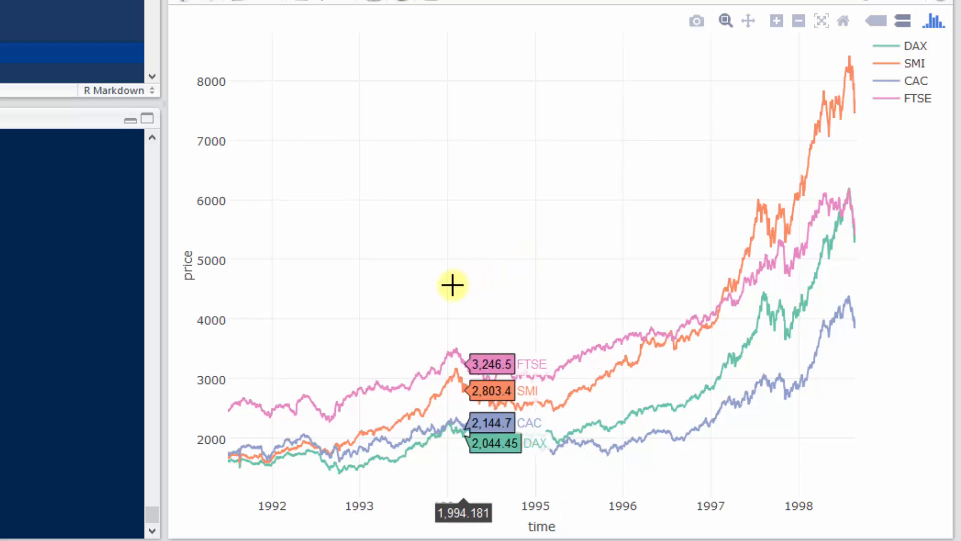
mouse_move(525, 297)
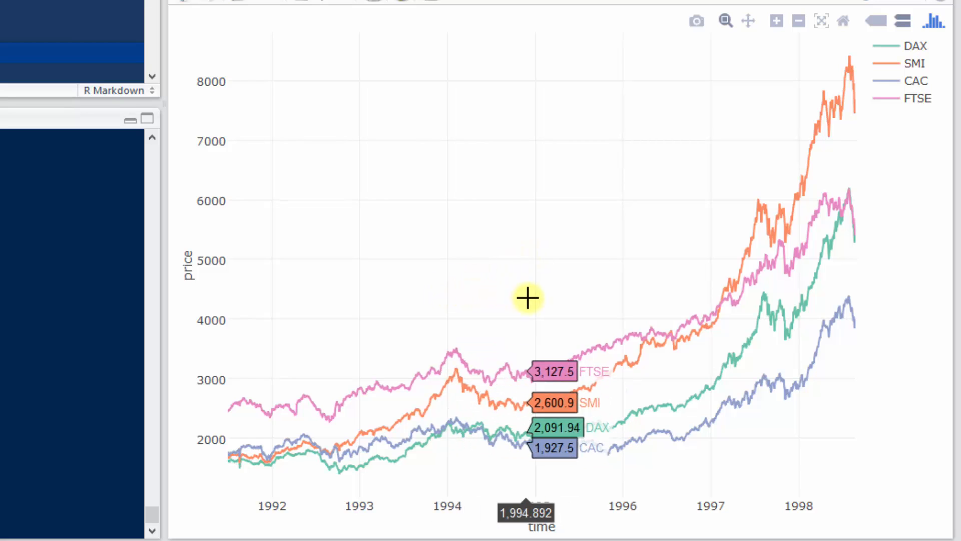
mouse_move(640, 258)
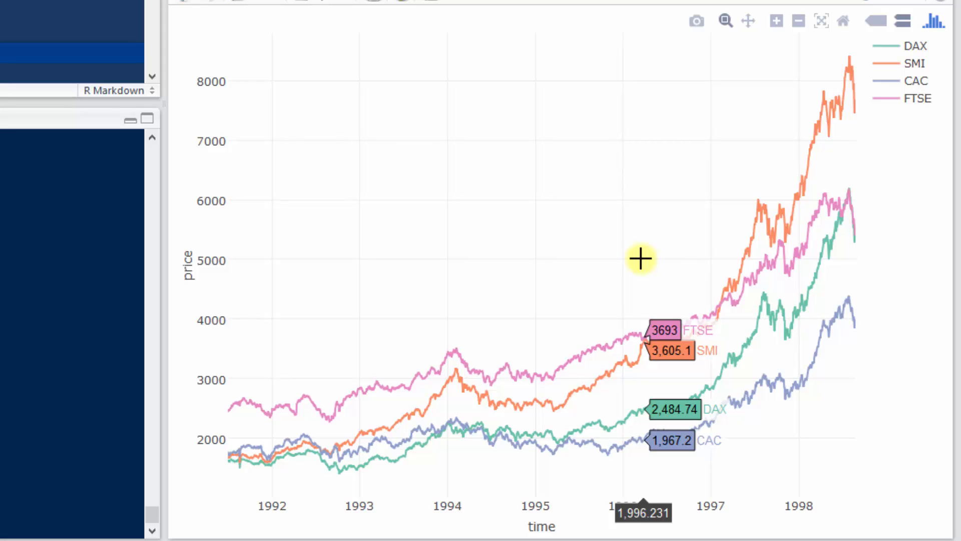
mouse_move(671, 260)
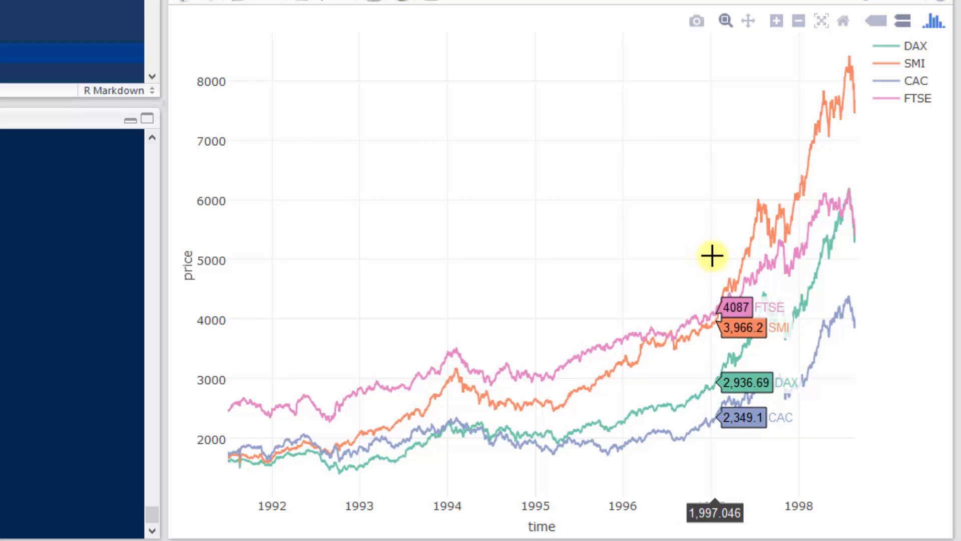
mouse_move(734, 250)
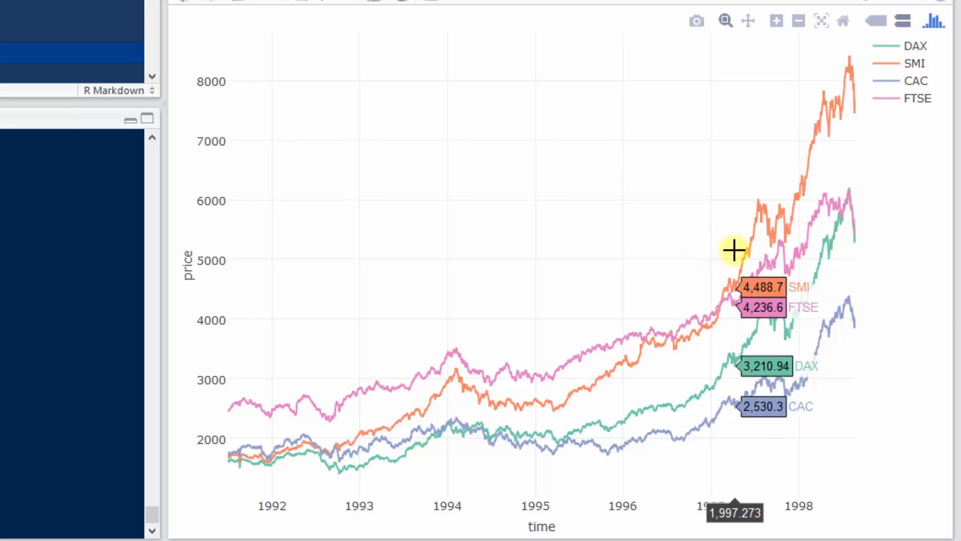
mouse_move(408, 319)
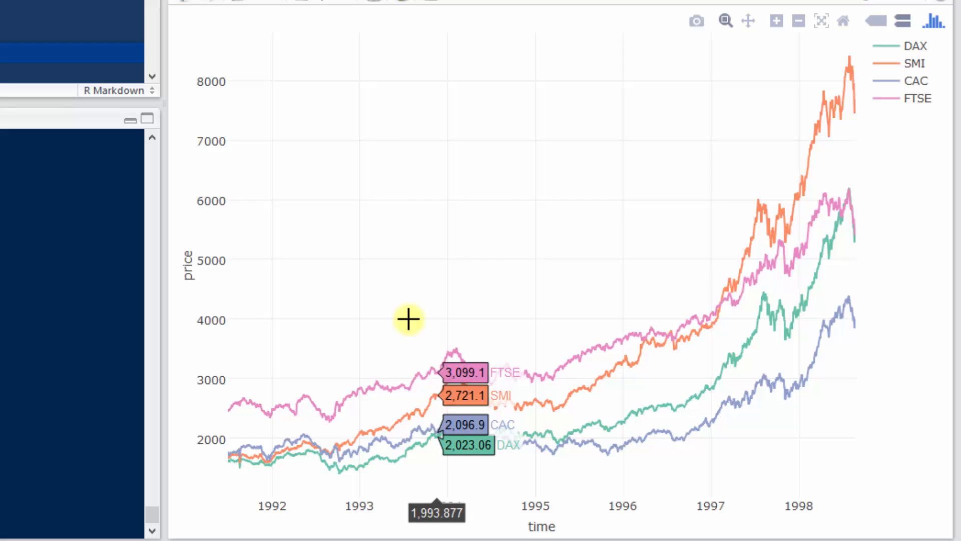